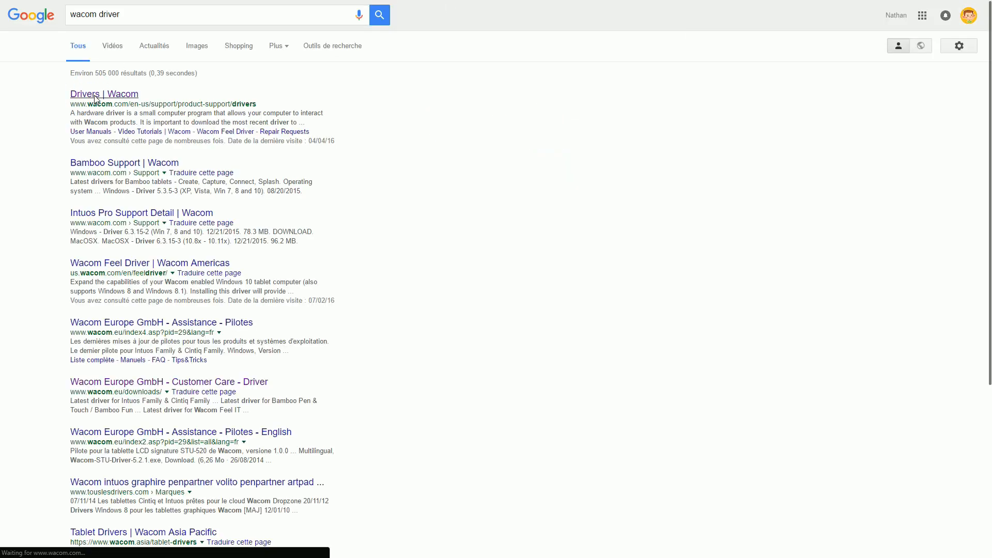
- Reach Wacom's Drivers support page in Chrome and filter by product family
click(104, 94)
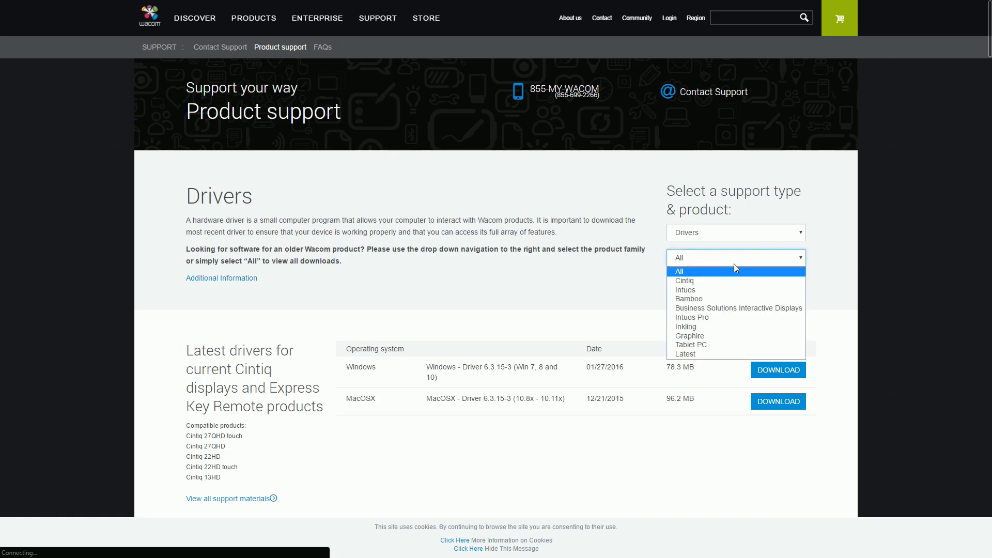
click(683, 289)
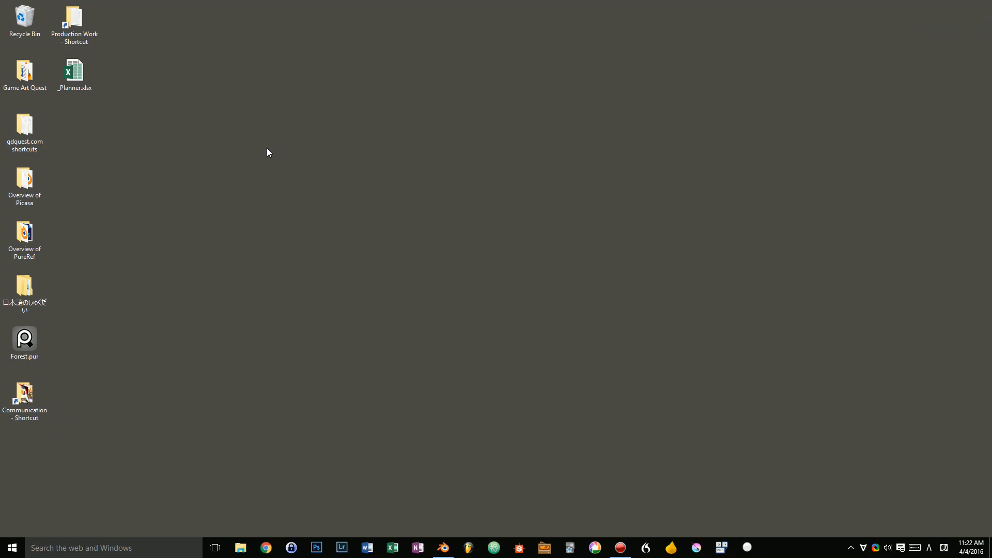
- Launch Wacom Tablet Properties from Windows search for 'wacom' and nudge its window
text(wacom)
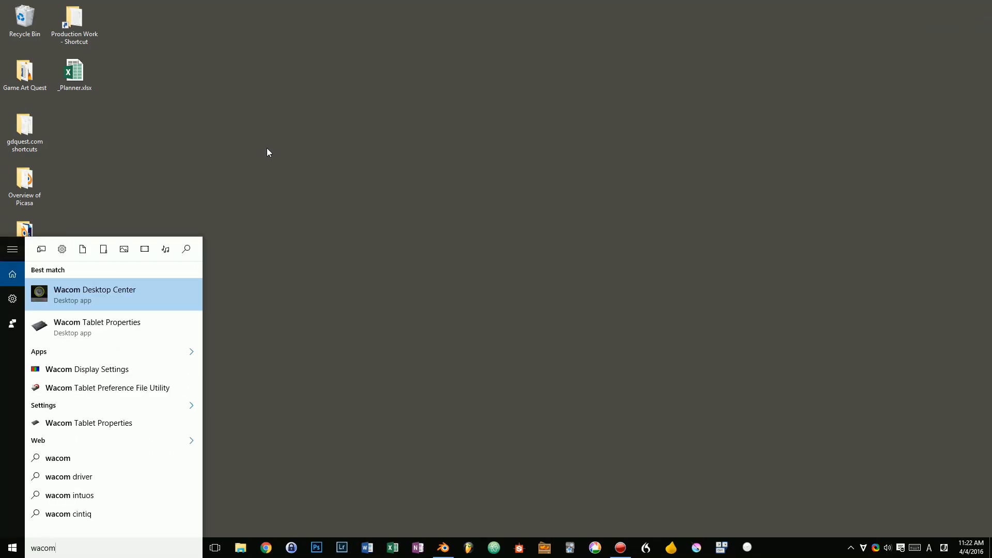
click(97, 327)
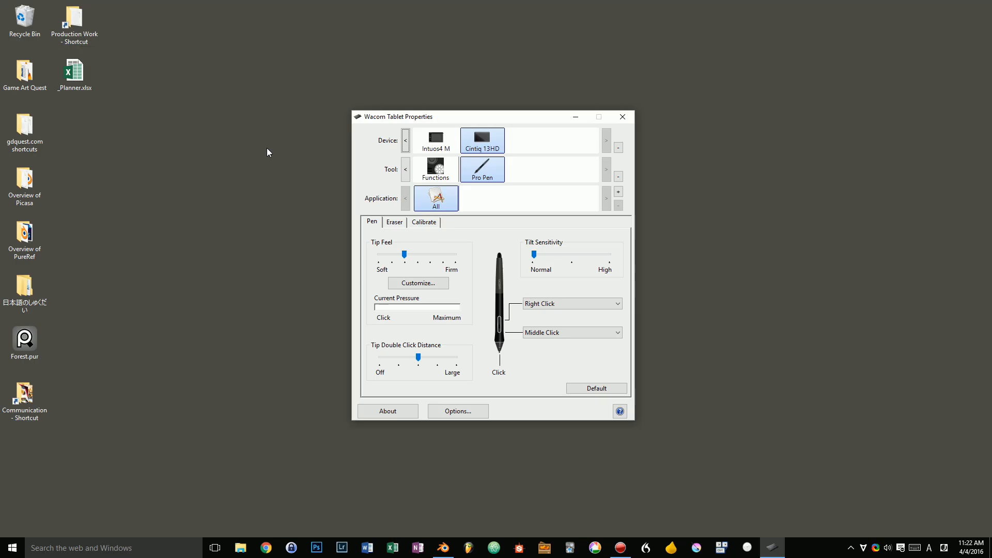
drag(397, 117, 453, 122)
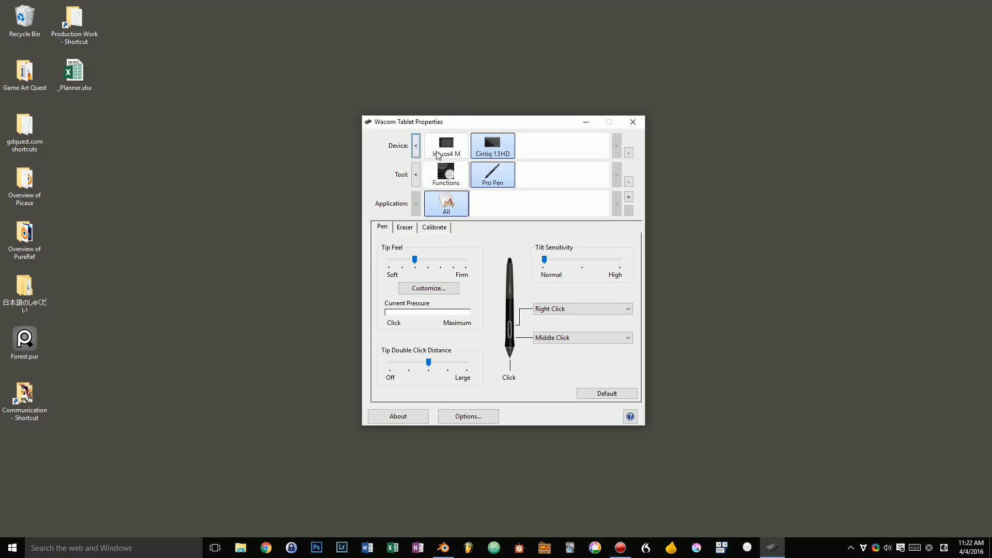
- Alternate between the Intuos4 M and Cintiq 13HD devices, ending on the Cintiq 13HD
click(446, 145)
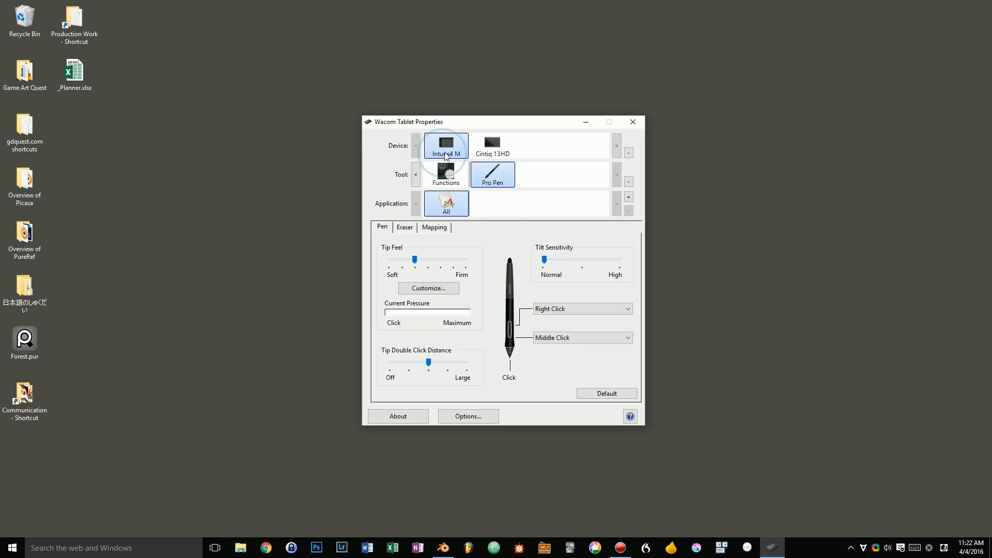
click(492, 142)
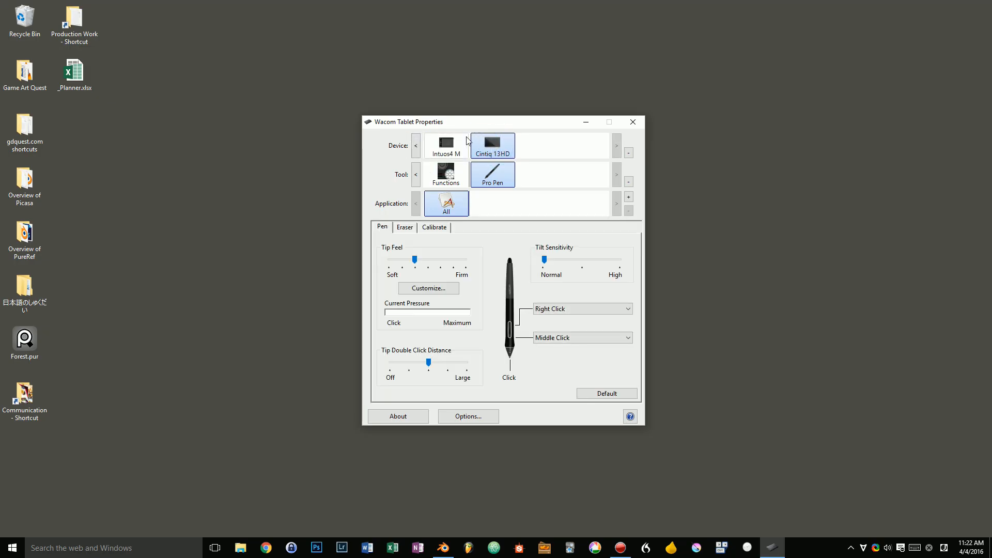
click(446, 146)
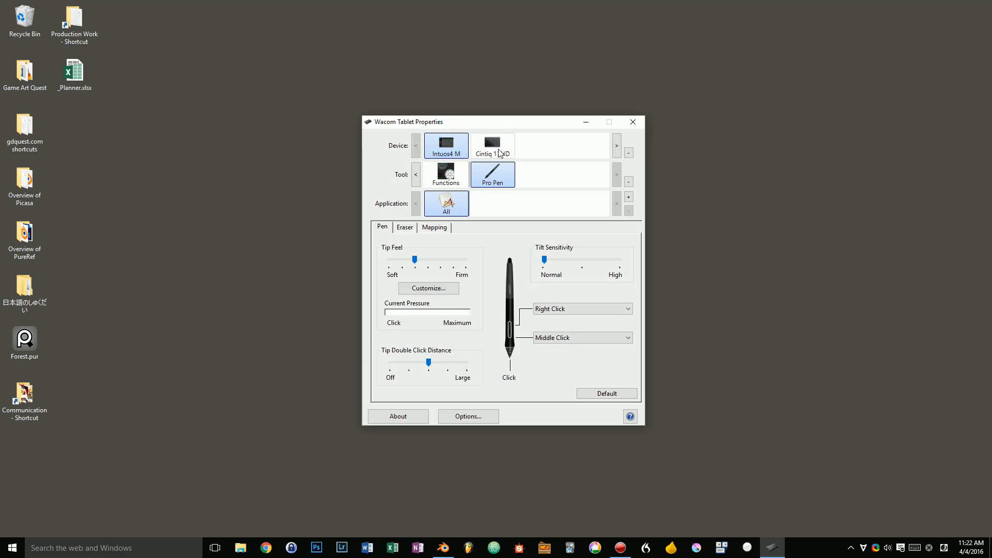
click(492, 144)
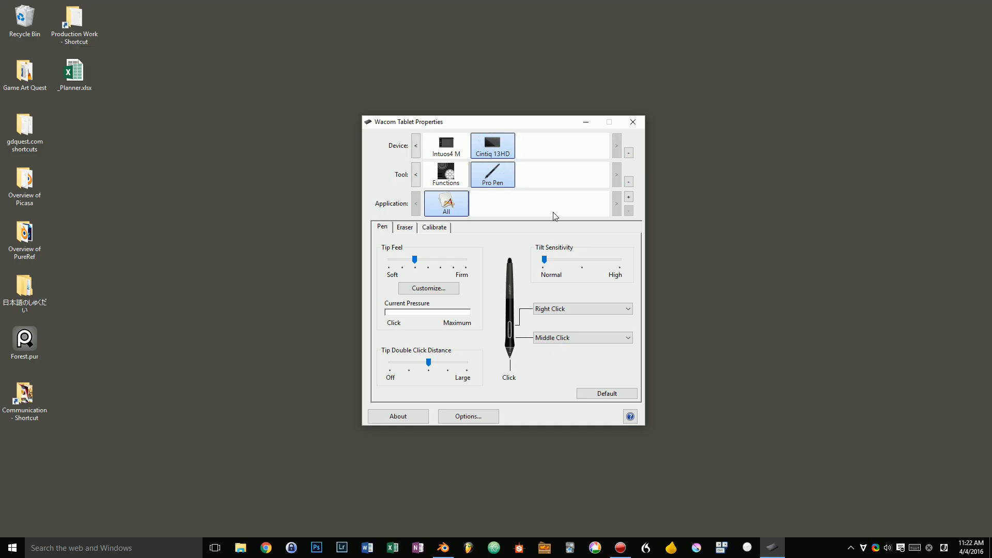
mouse_move(446, 173)
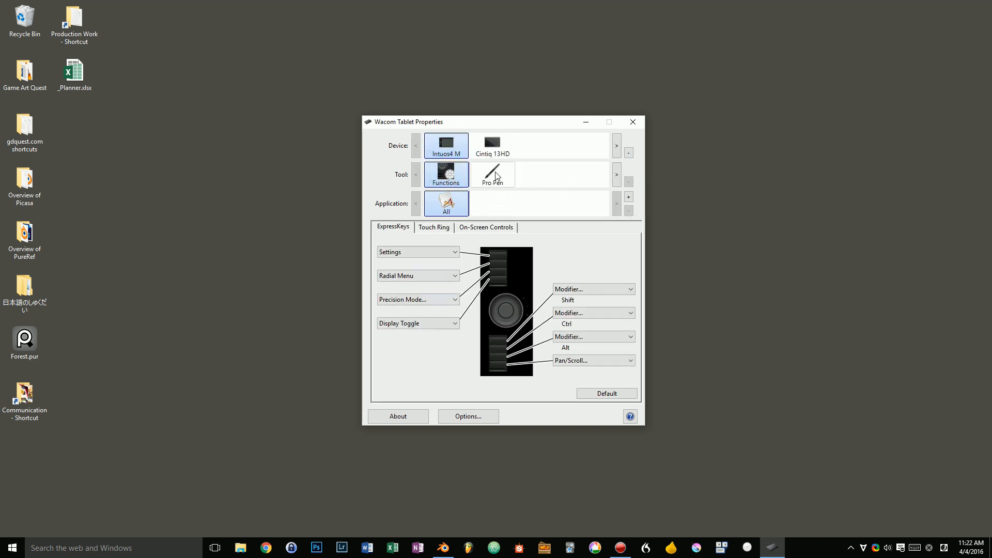
- View the Intuos4 pen and ExpressKey functions, then the Cintiq 13HD's ExpressKey functions
click(492, 175)
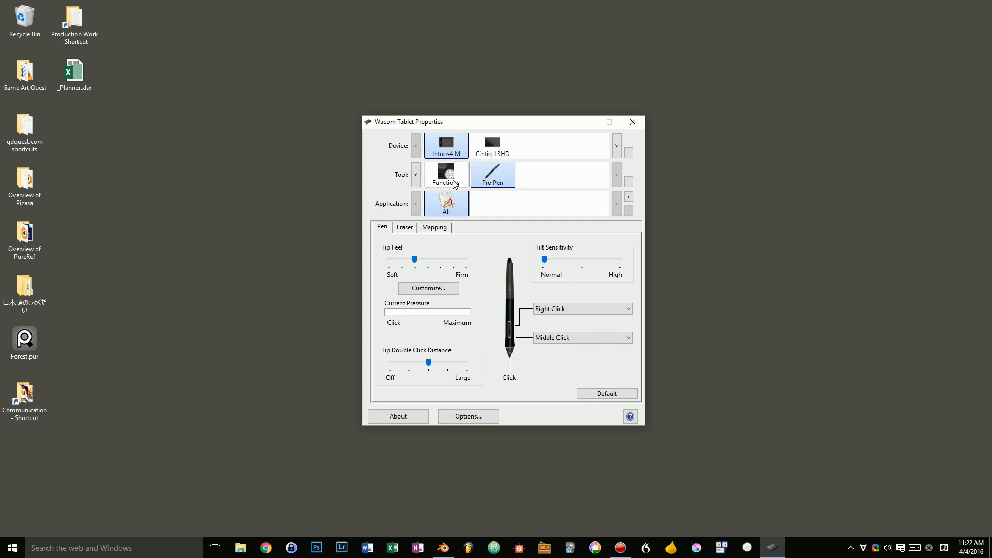
click(446, 175)
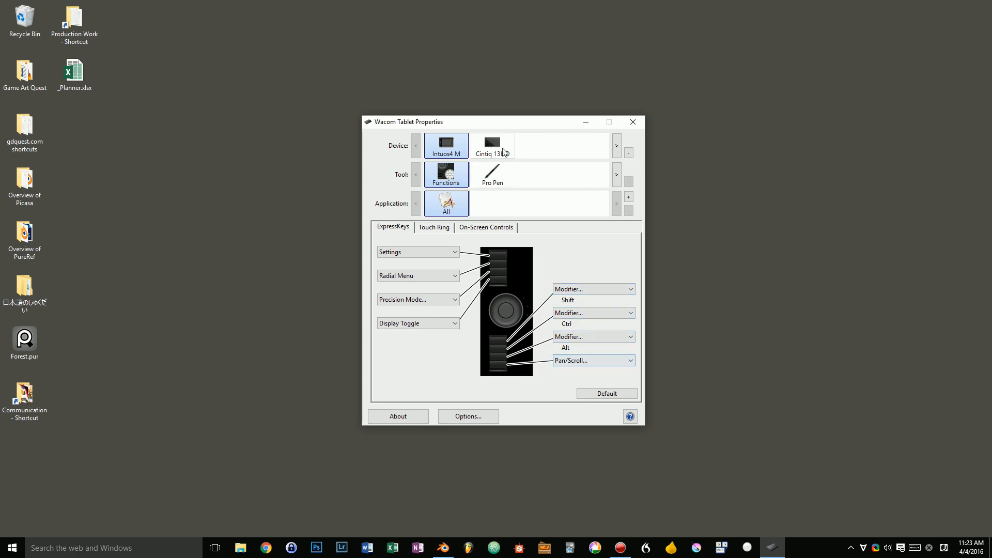
click(492, 142)
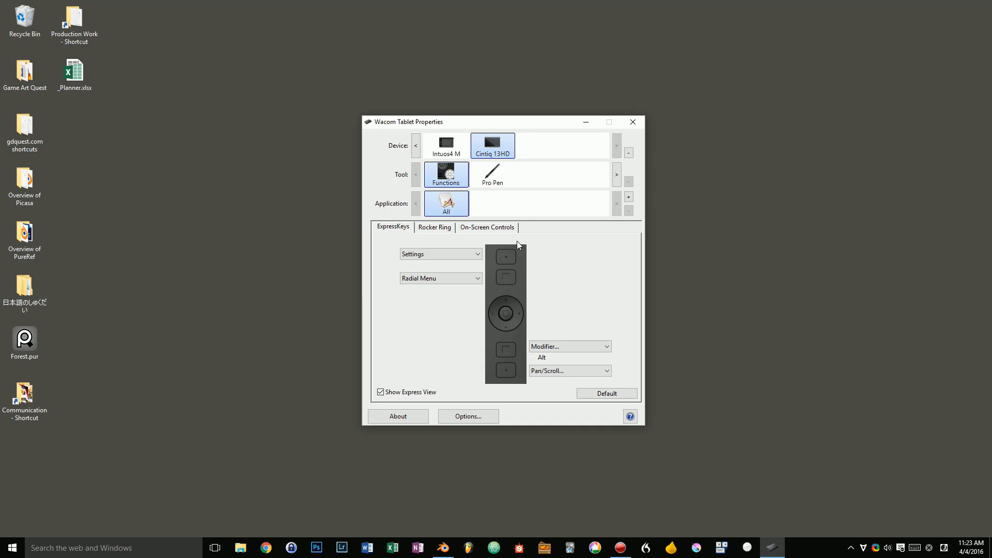
mouse_move(626, 203)
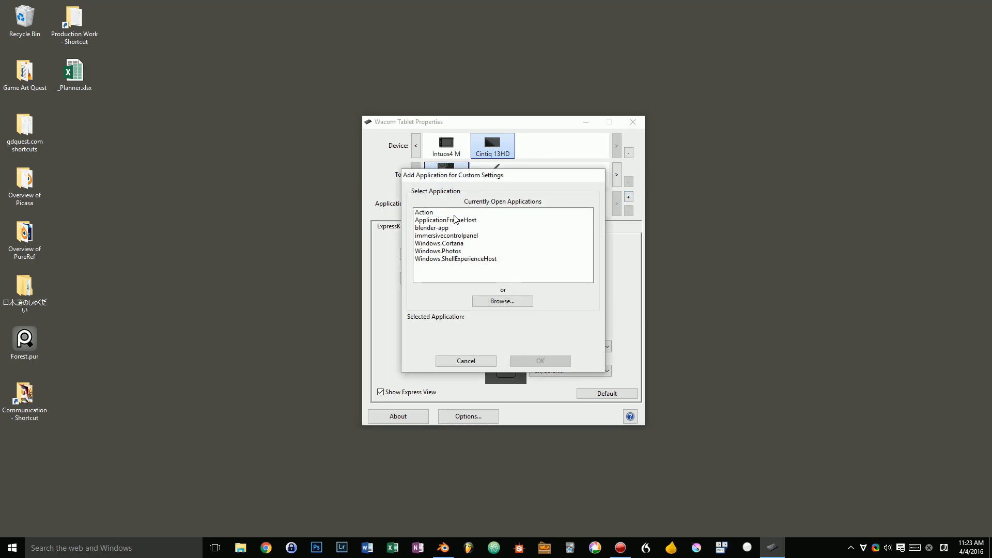
- Add blender-app as a custom application for the Cintiq 13HD's functions
click(432, 227)
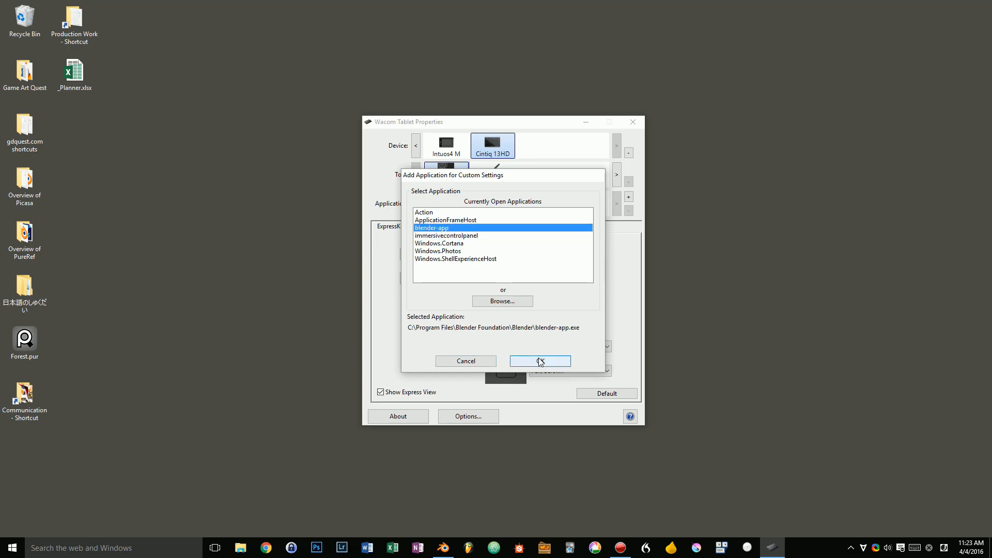
click(538, 360)
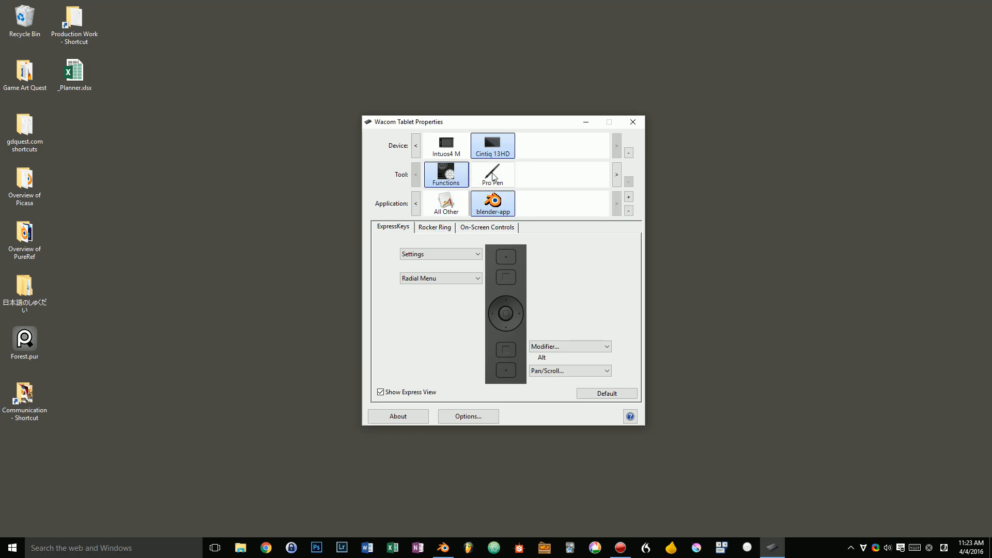
- Switch to the Cintiq Pro Pen settings and cancel the Add Application file browse
click(492, 173)
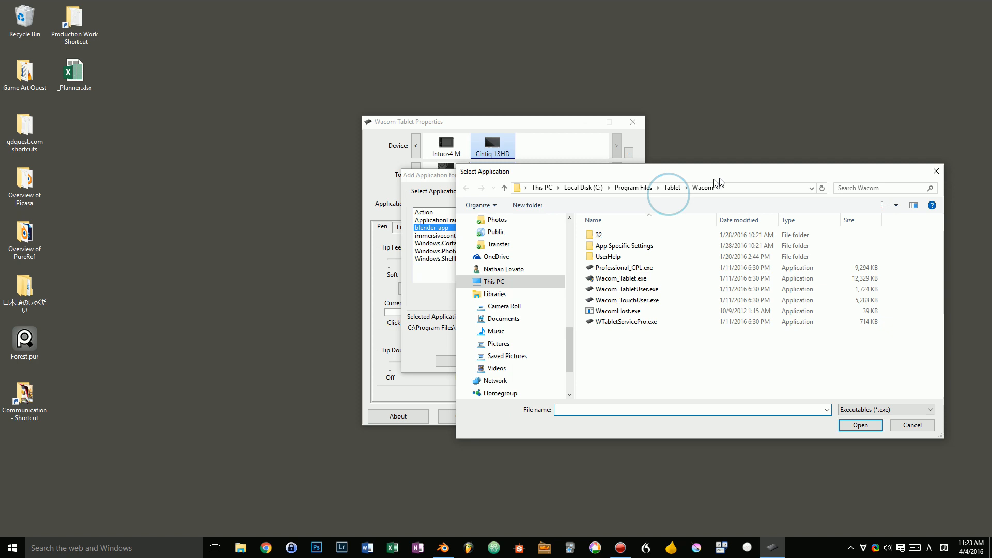
click(911, 424)
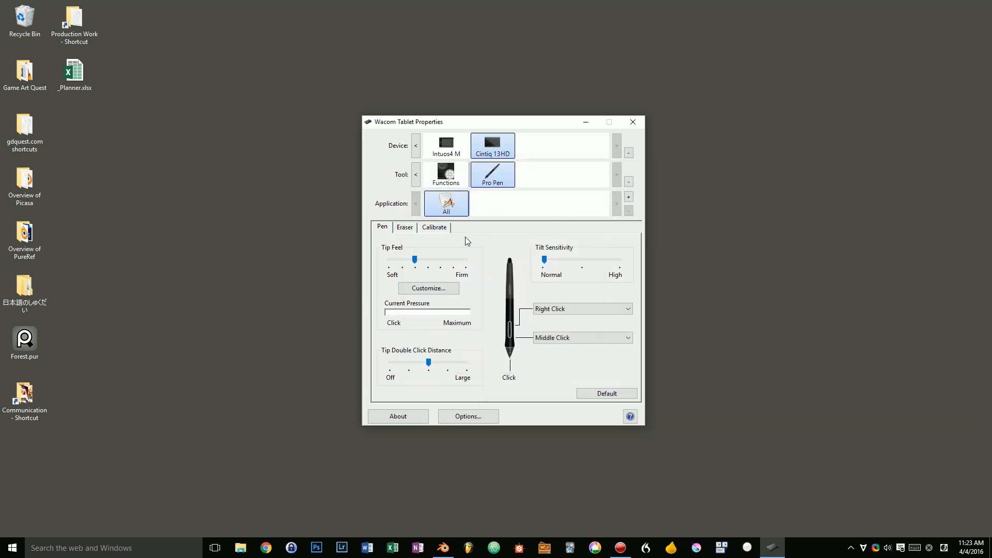
mouse_move(519, 238)
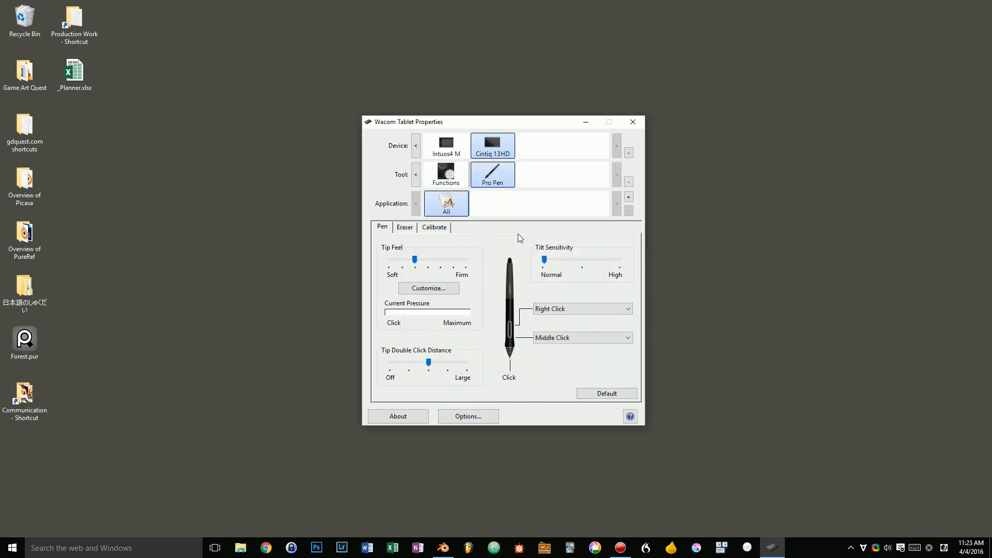
mouse_move(500, 225)
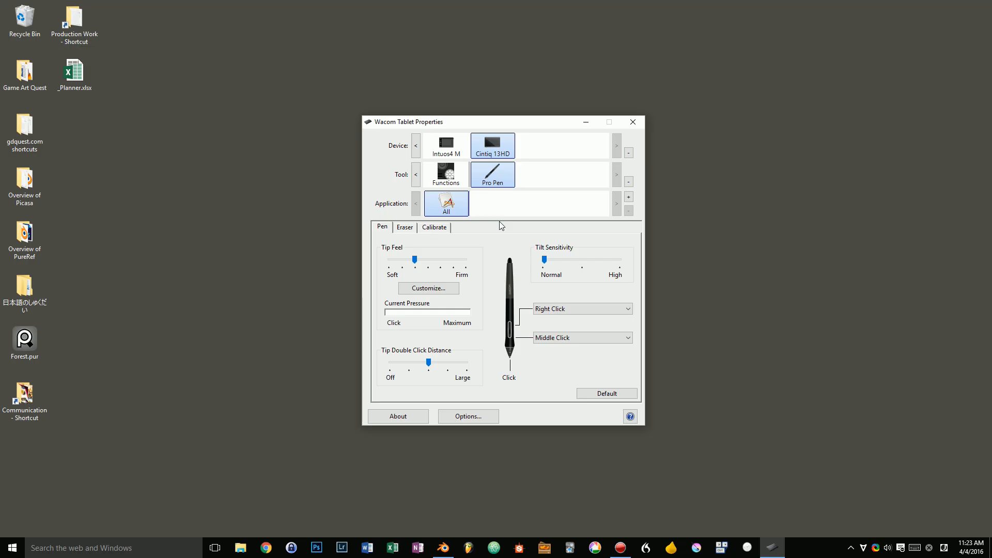
mouse_move(445, 242)
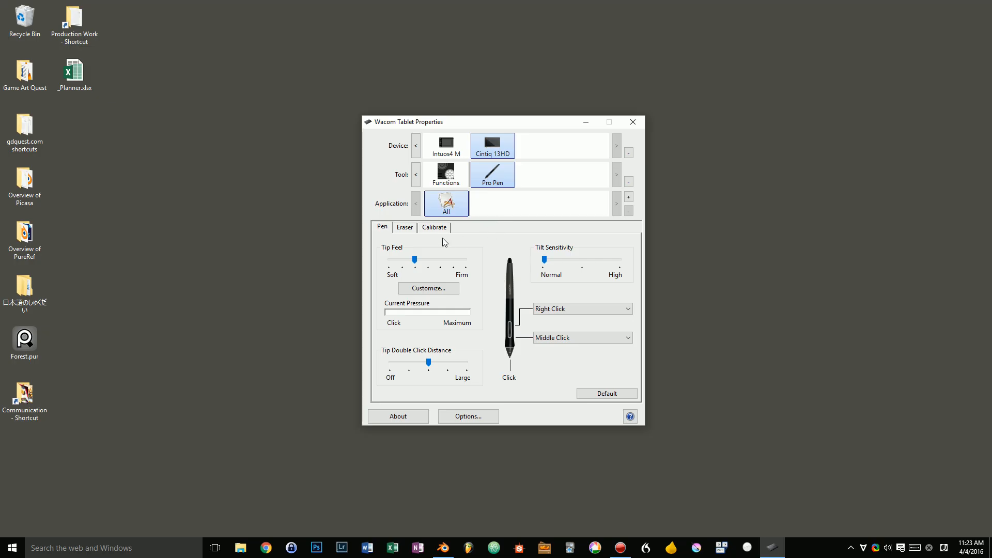
- Select the Intuos4 M device to show its pen Mapping settings
click(447, 145)
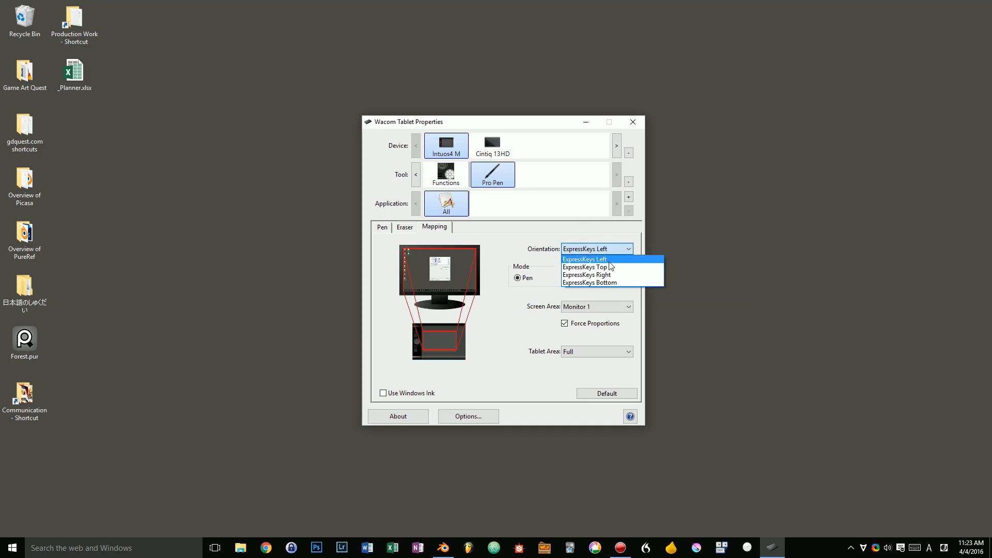
- Try ExpressKeys Right and Top, settle on ExpressKeys Left; try Mouse mode, return to Pen mode
click(586, 274)
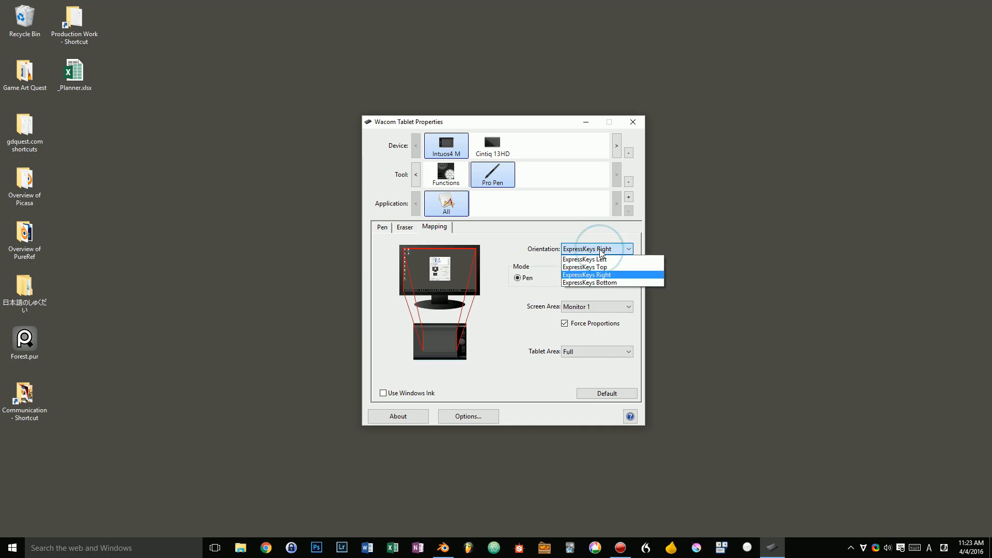
click(583, 258)
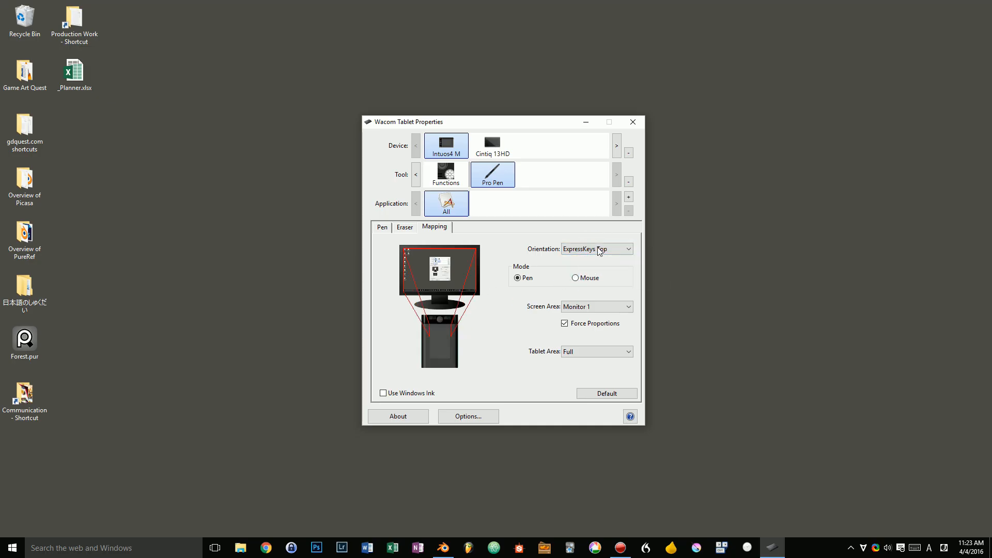
click(595, 248)
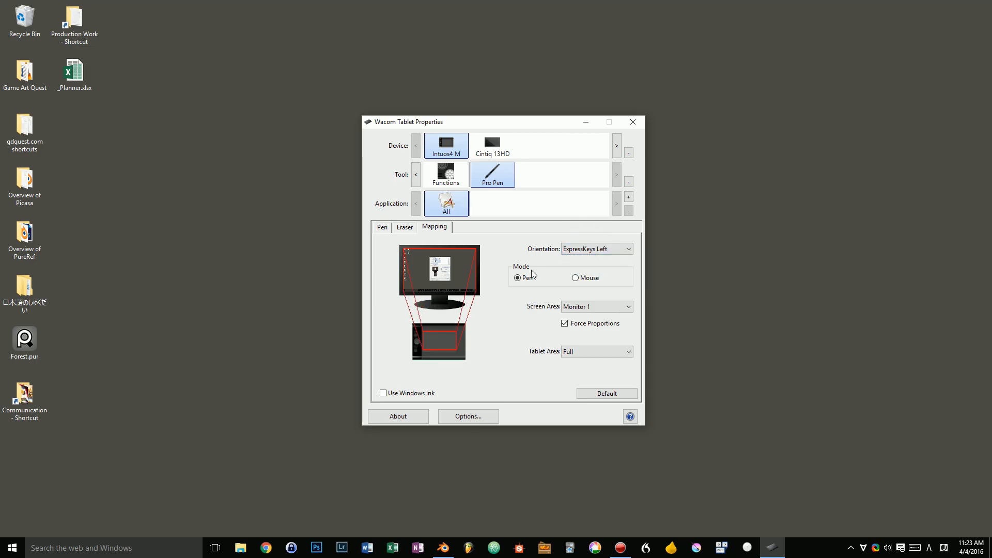
click(575, 277)
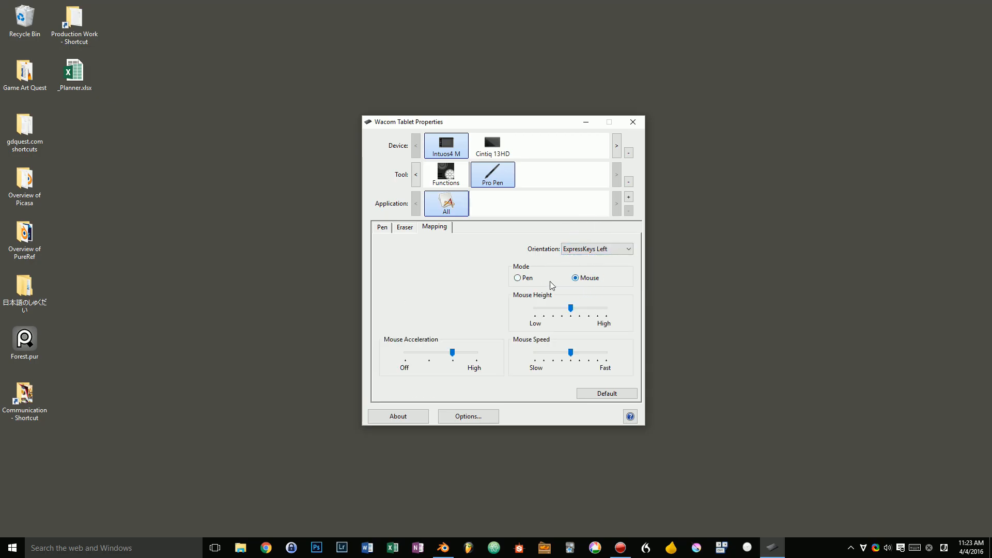
click(516, 278)
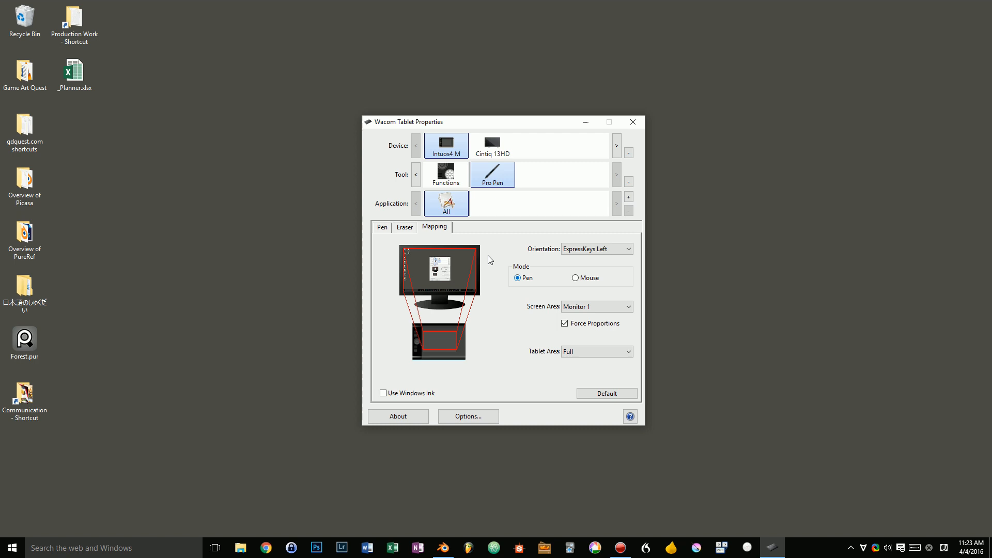